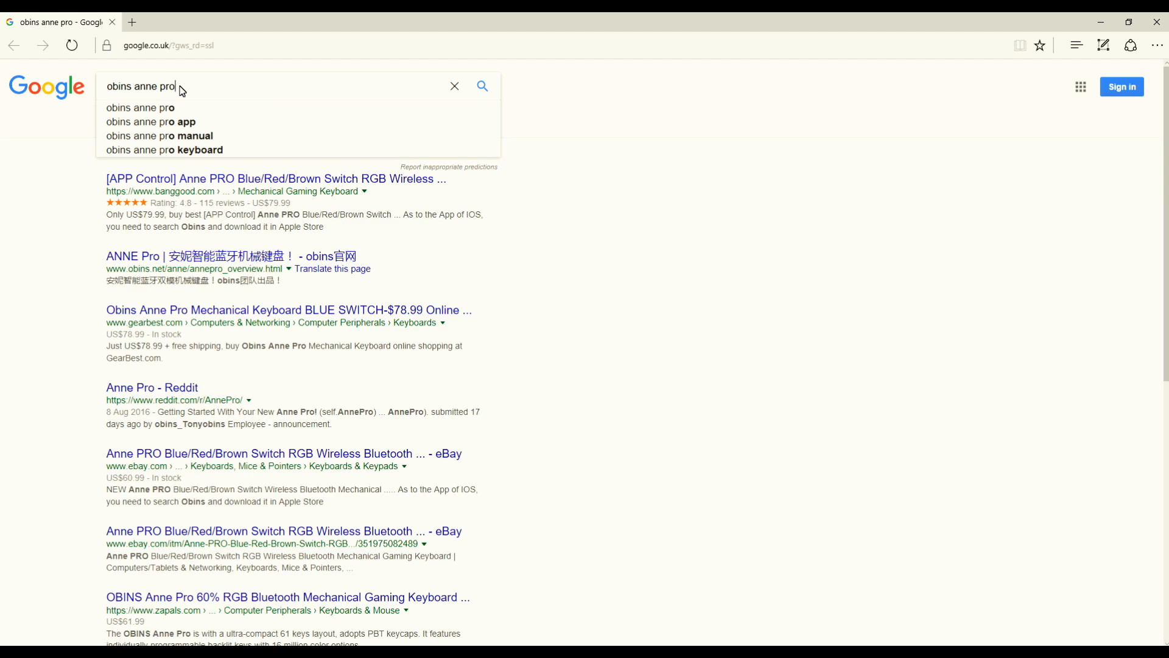
Search Google for 'obins anne pro manual' and open the 'User Manual - obins官网' result.
{"action": "left_click", "coordinate": [159, 136]}
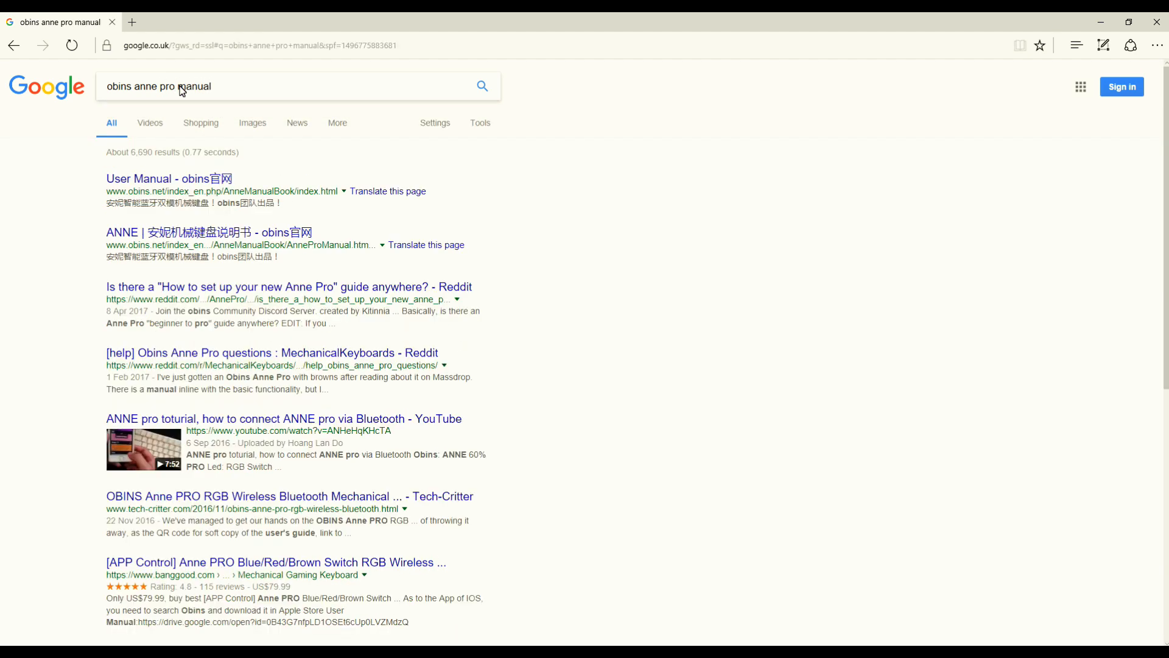
{"action": "left_click", "coordinate": [168, 179]}
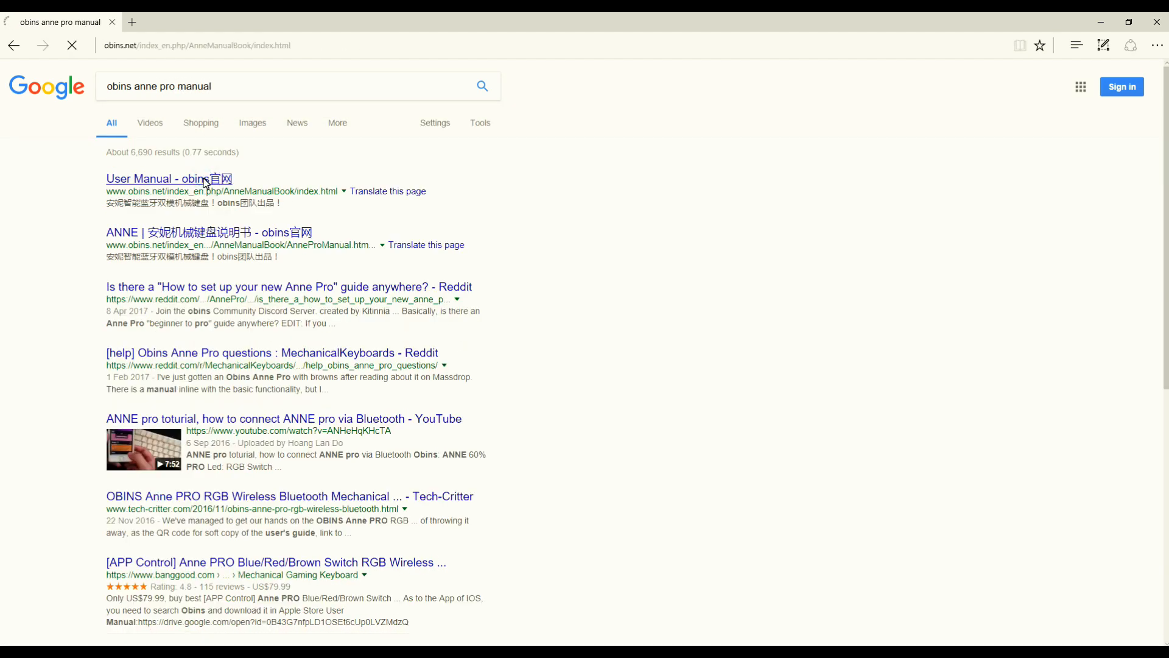